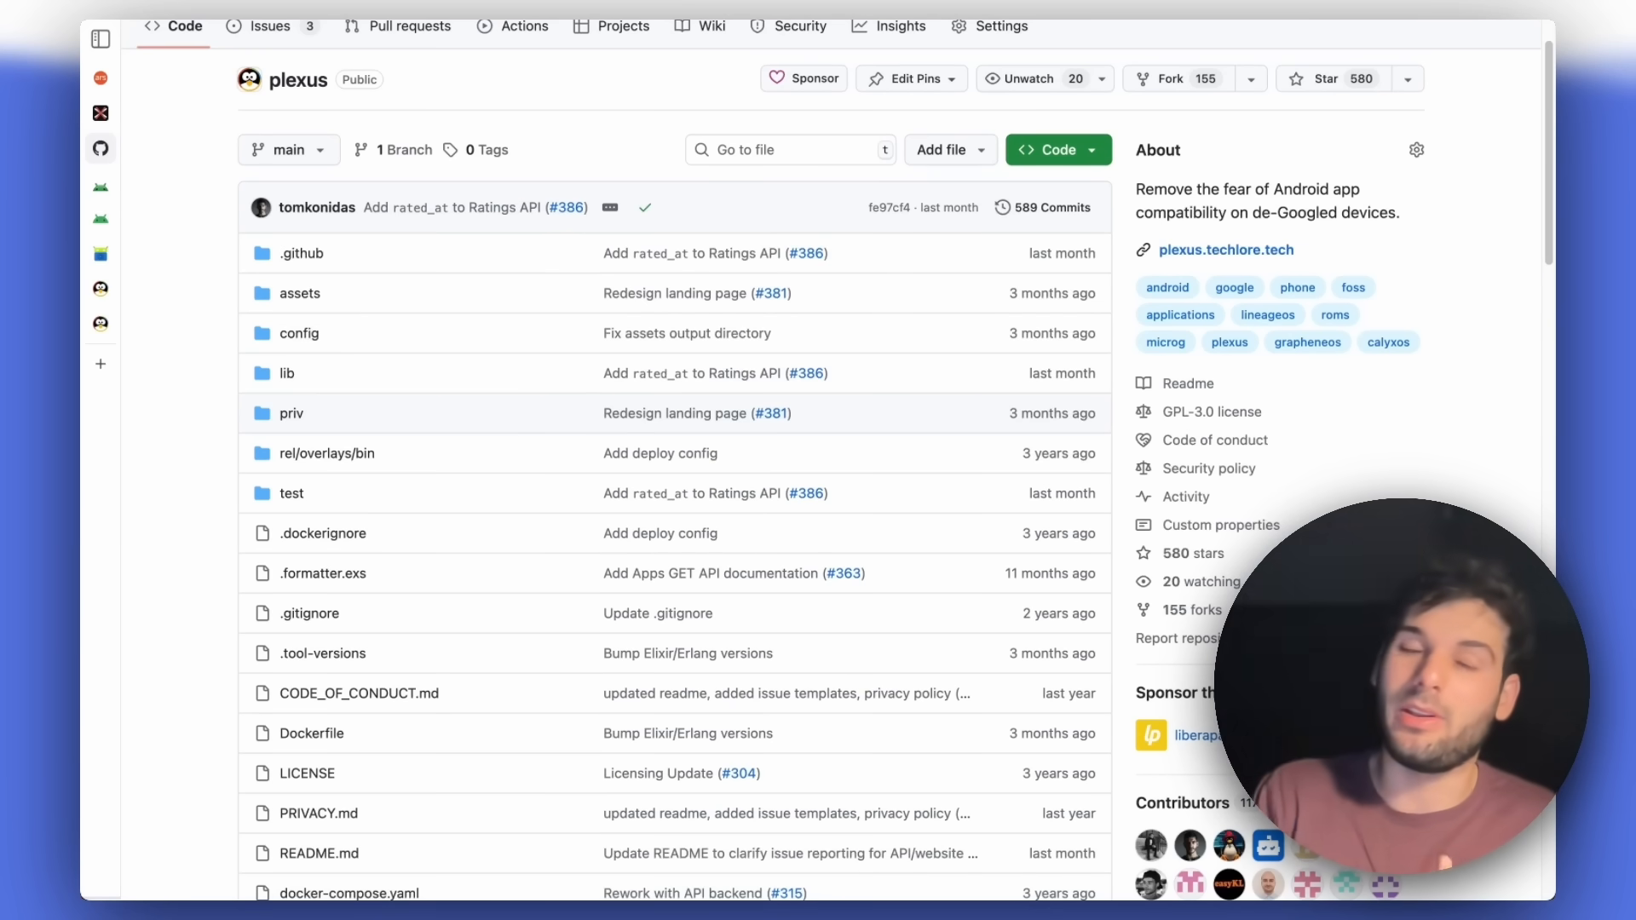
Scroll the Ars Technica article down to the verification rollout timeline dates.
{"action": "scroll", "scroll_direction": "down", "scroll_amount": 3}
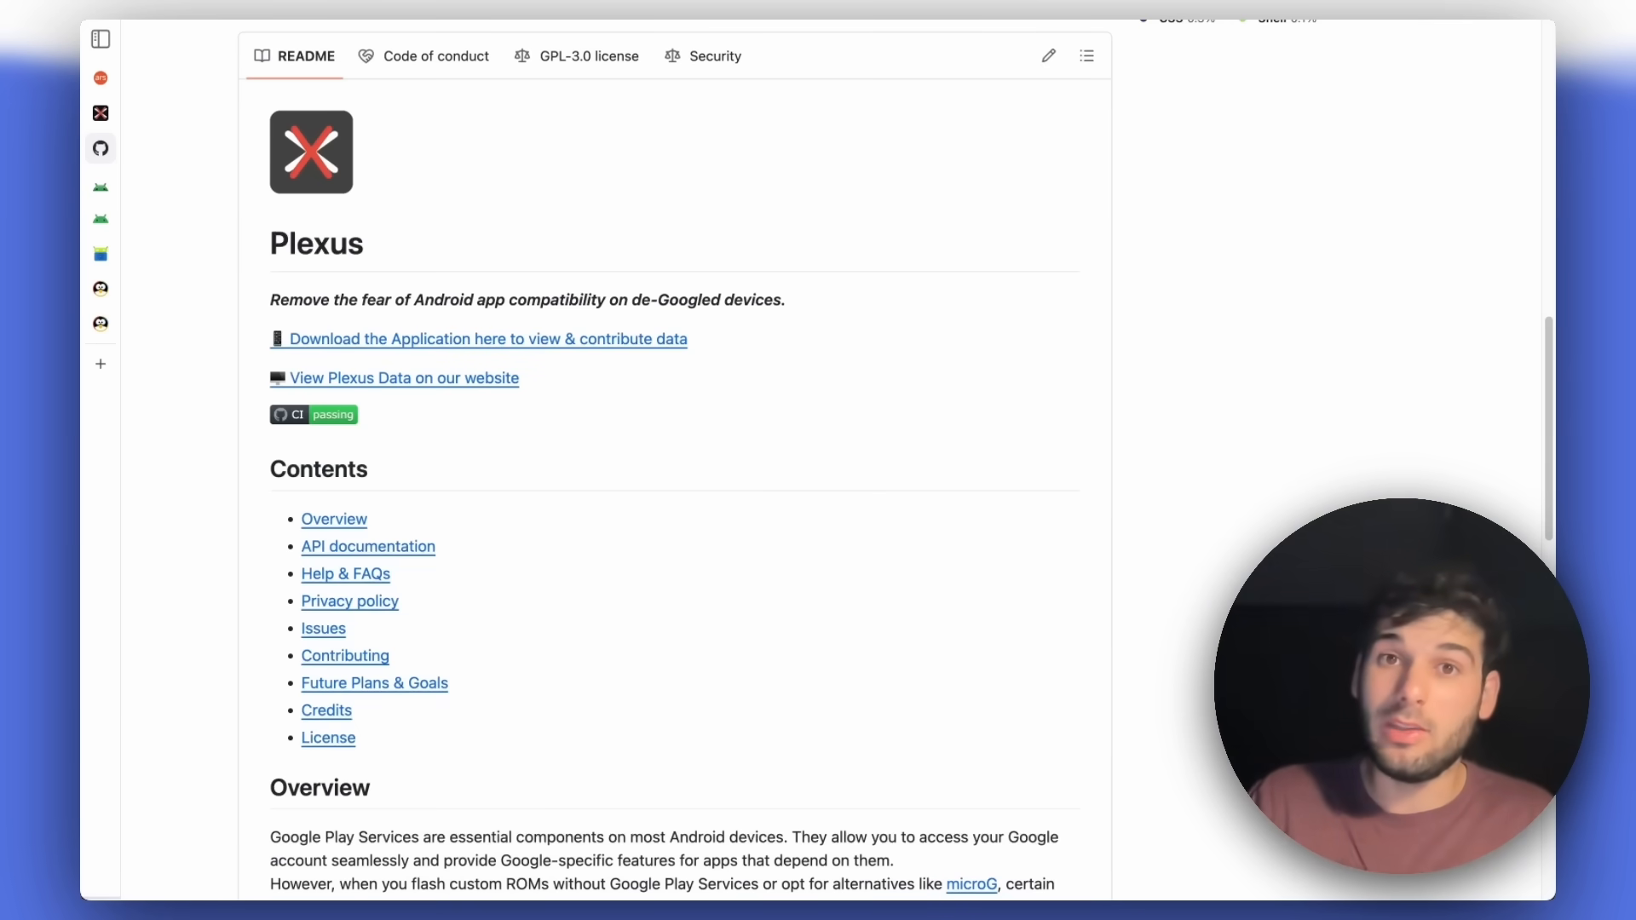
{"action": "left_click", "coordinate": [402, 378]}
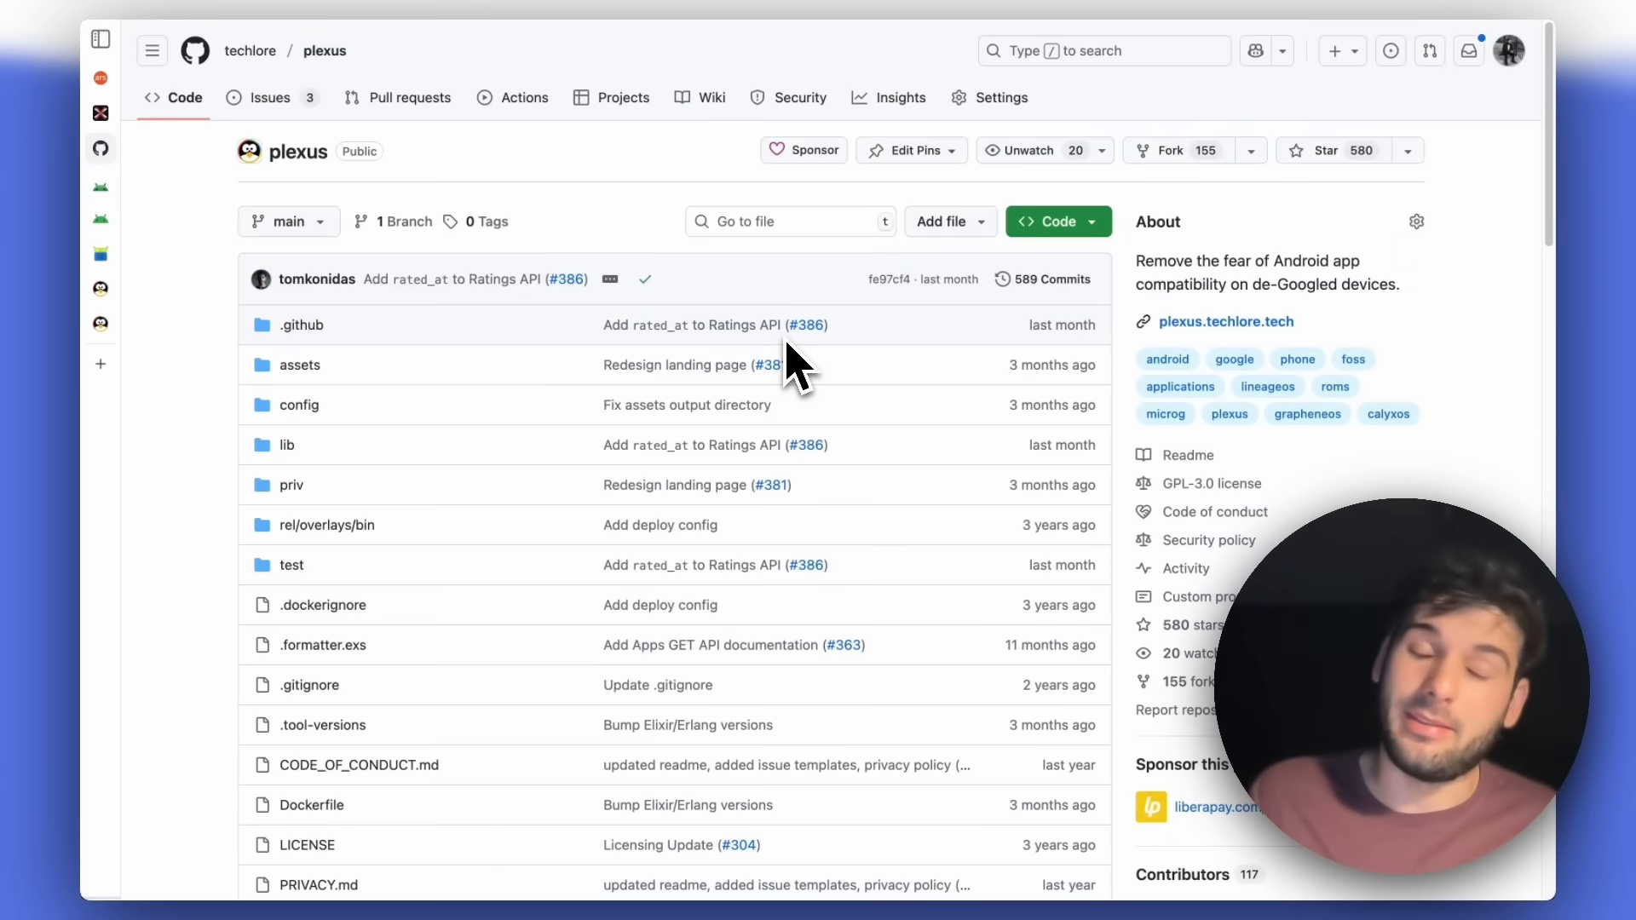
{"action": "mouse_move", "coordinate": [798, 373]}
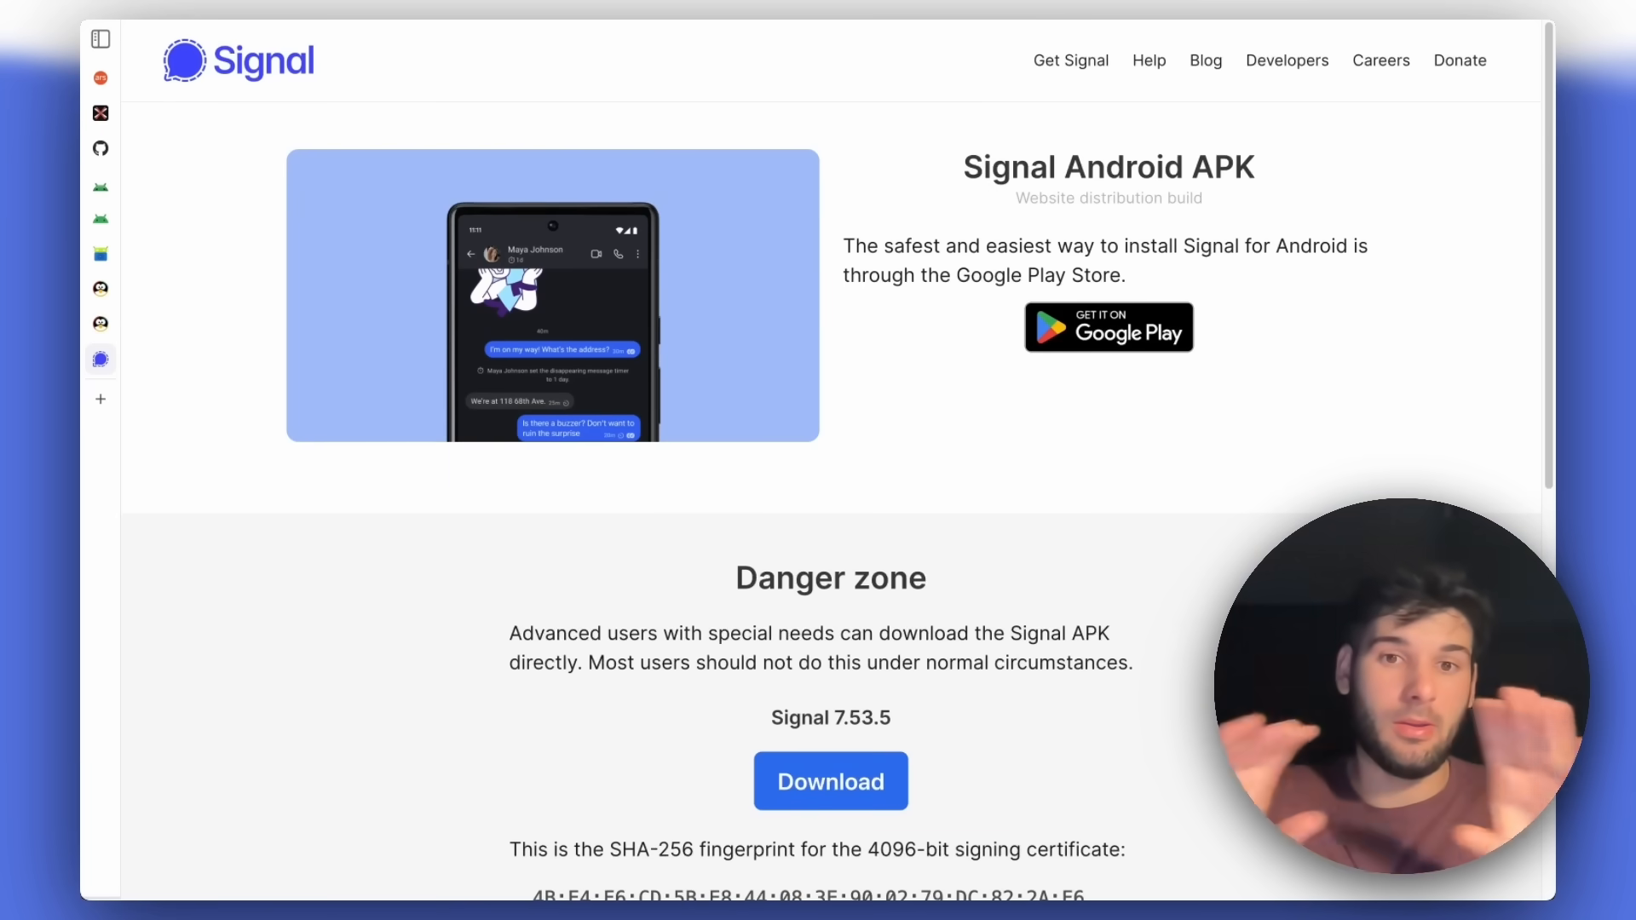
{"action": "scroll", "scroll_direction": "down", "scroll_amount": 3}
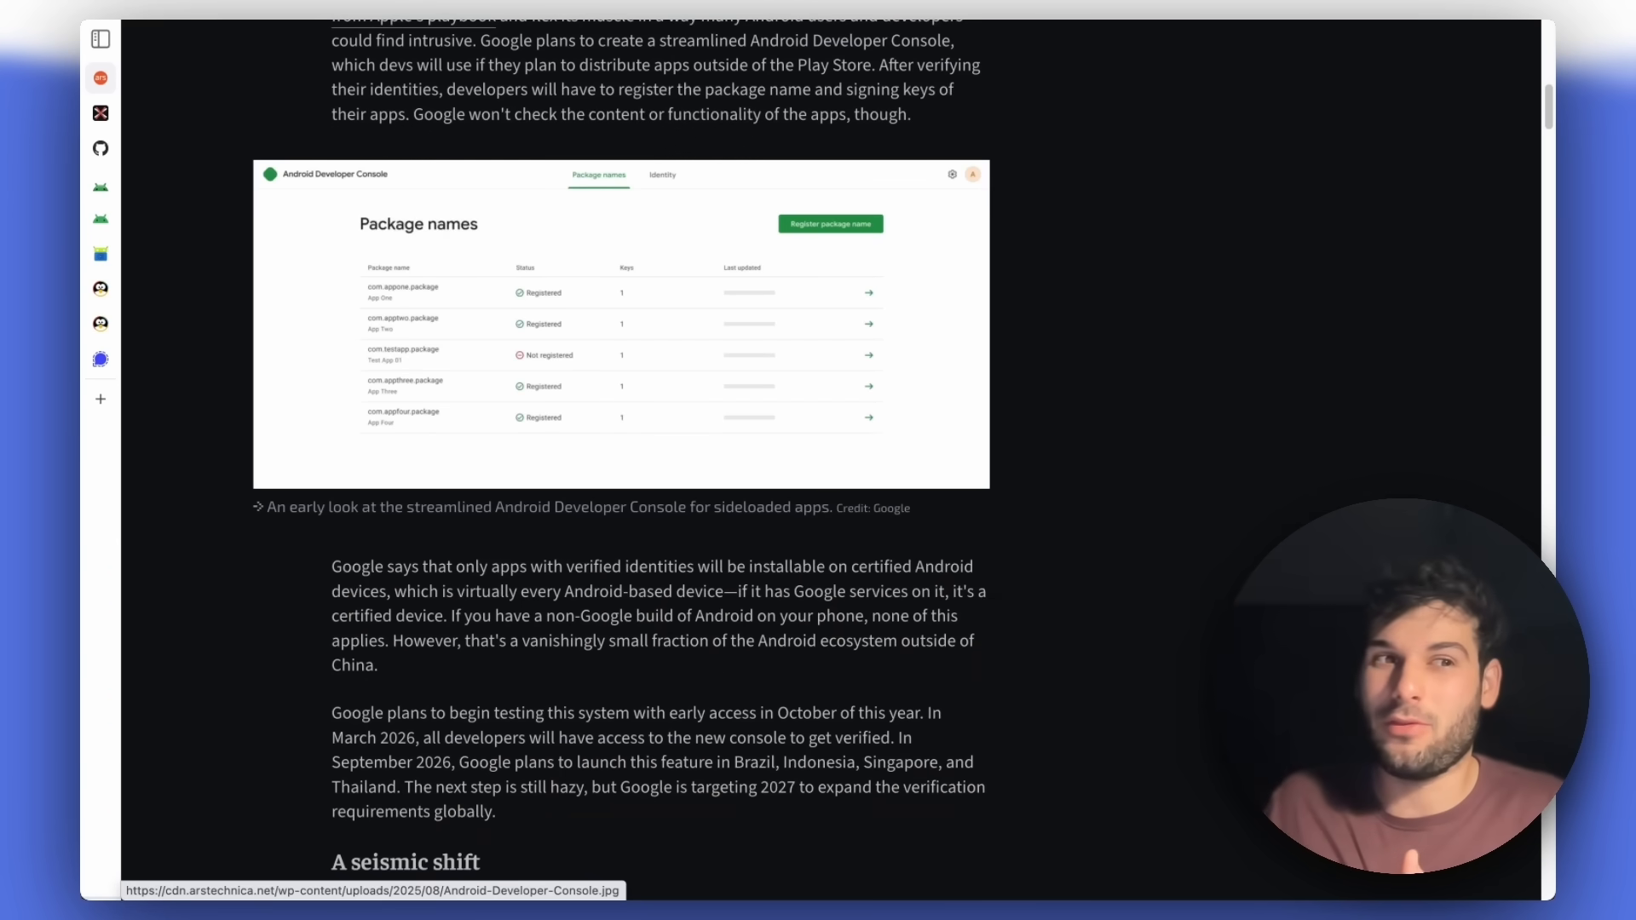
{"action": "scroll", "scroll_direction": "up", "scroll_amount": 3}
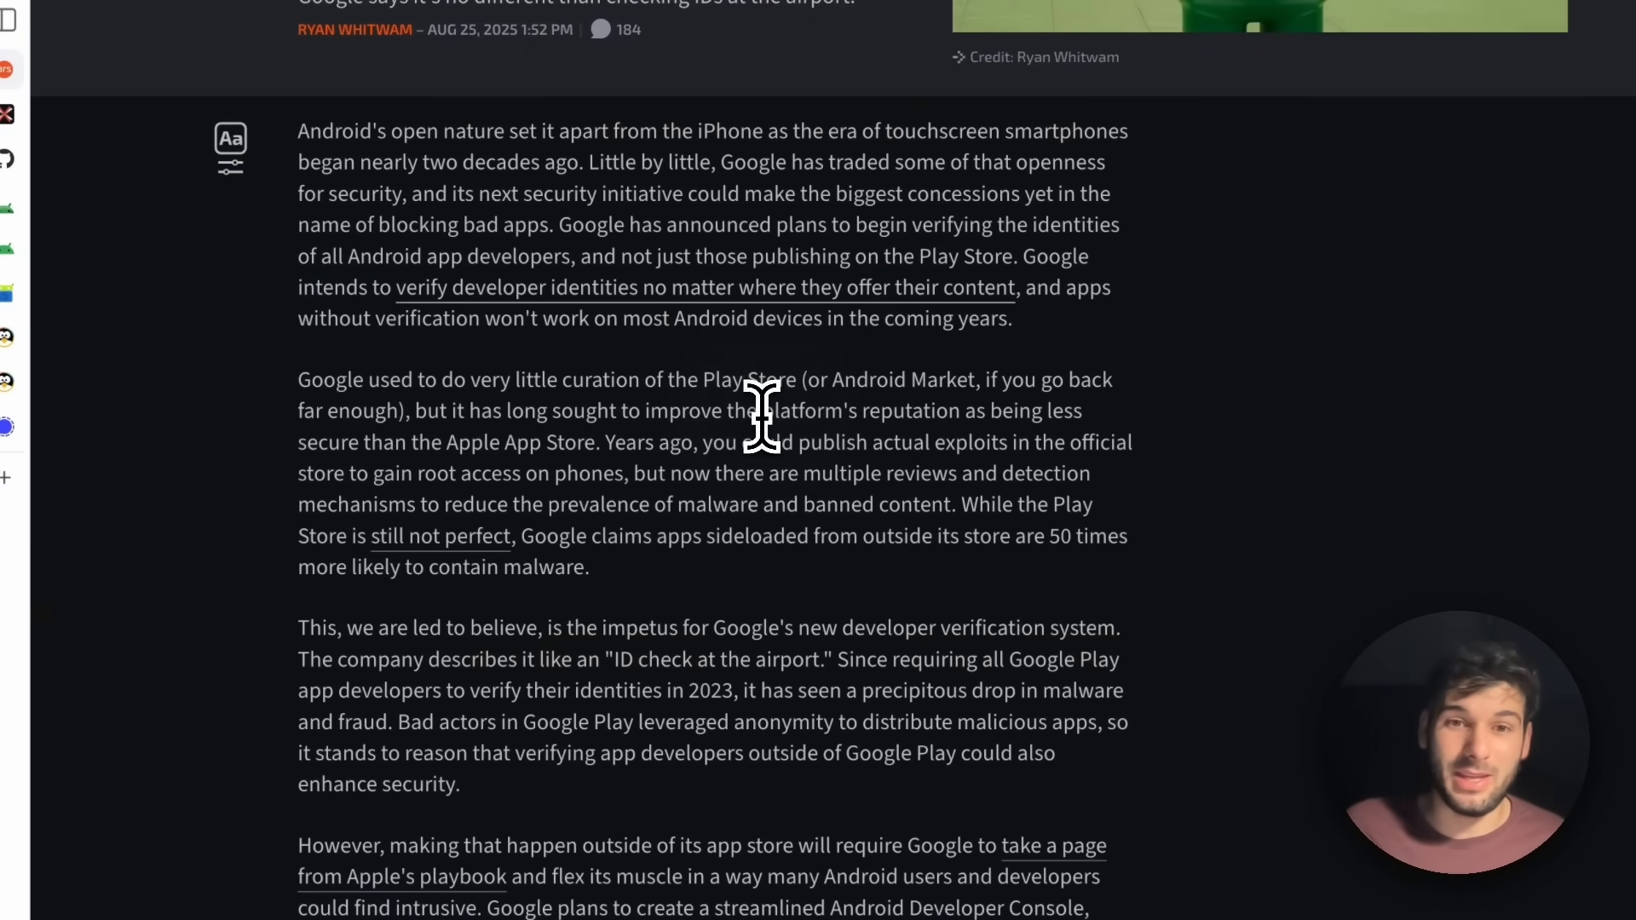
{"action": "scroll", "scroll_direction": "down", "scroll_amount": 3}
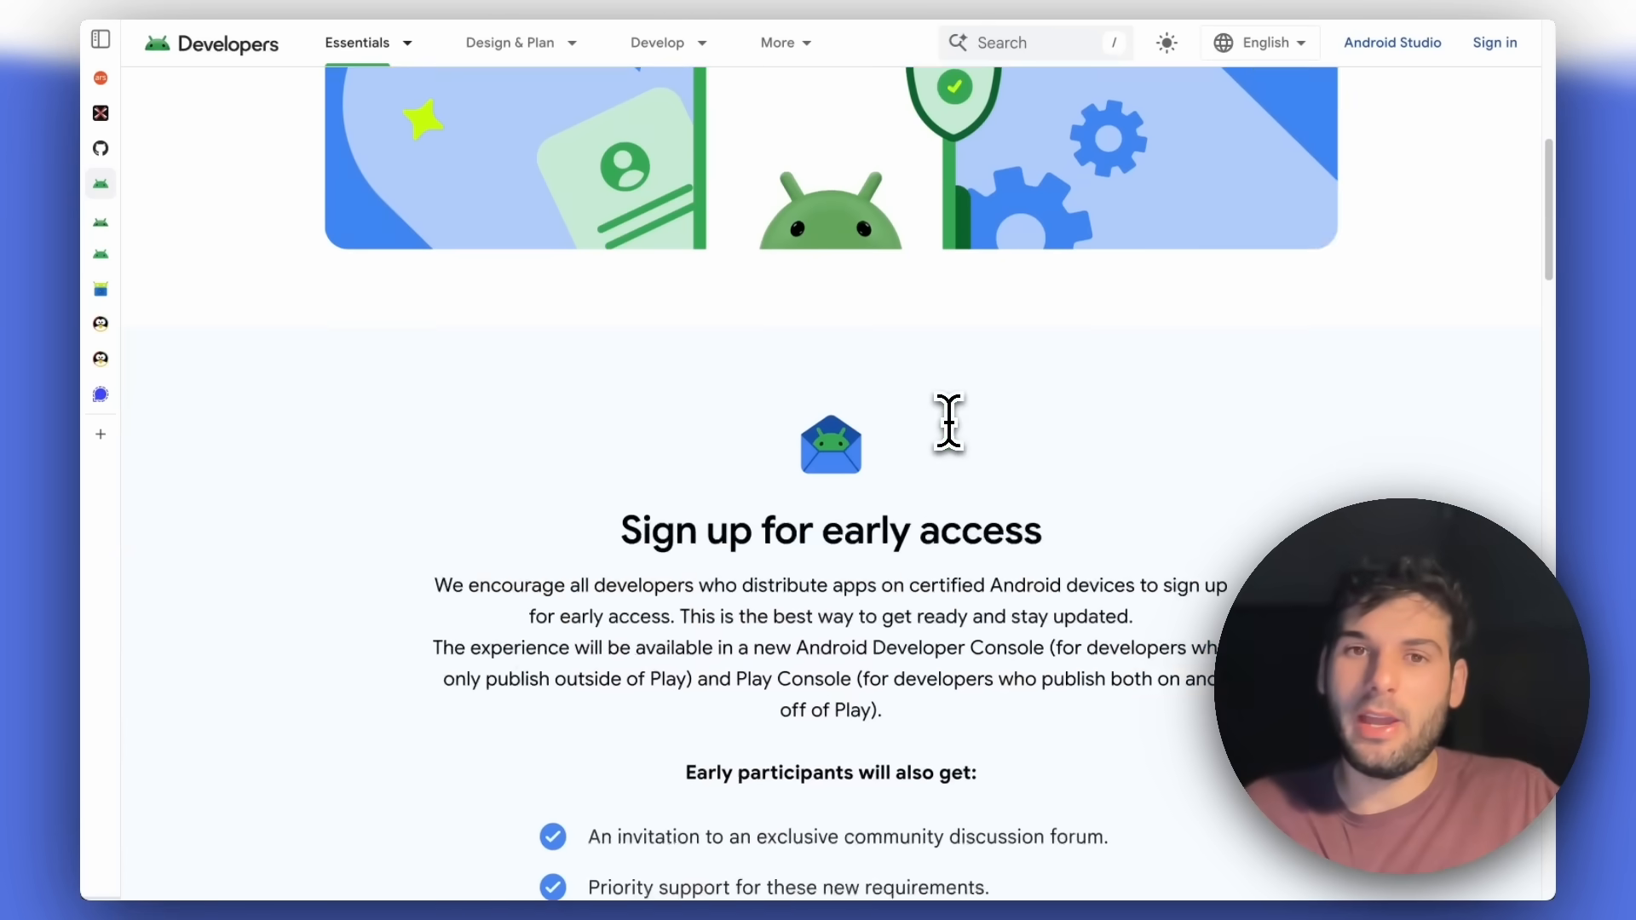
Continue down to the 'A seismic shift' section on the antitrust case.
{"action": "scroll", "scroll_direction": "down", "scroll_amount": 3}
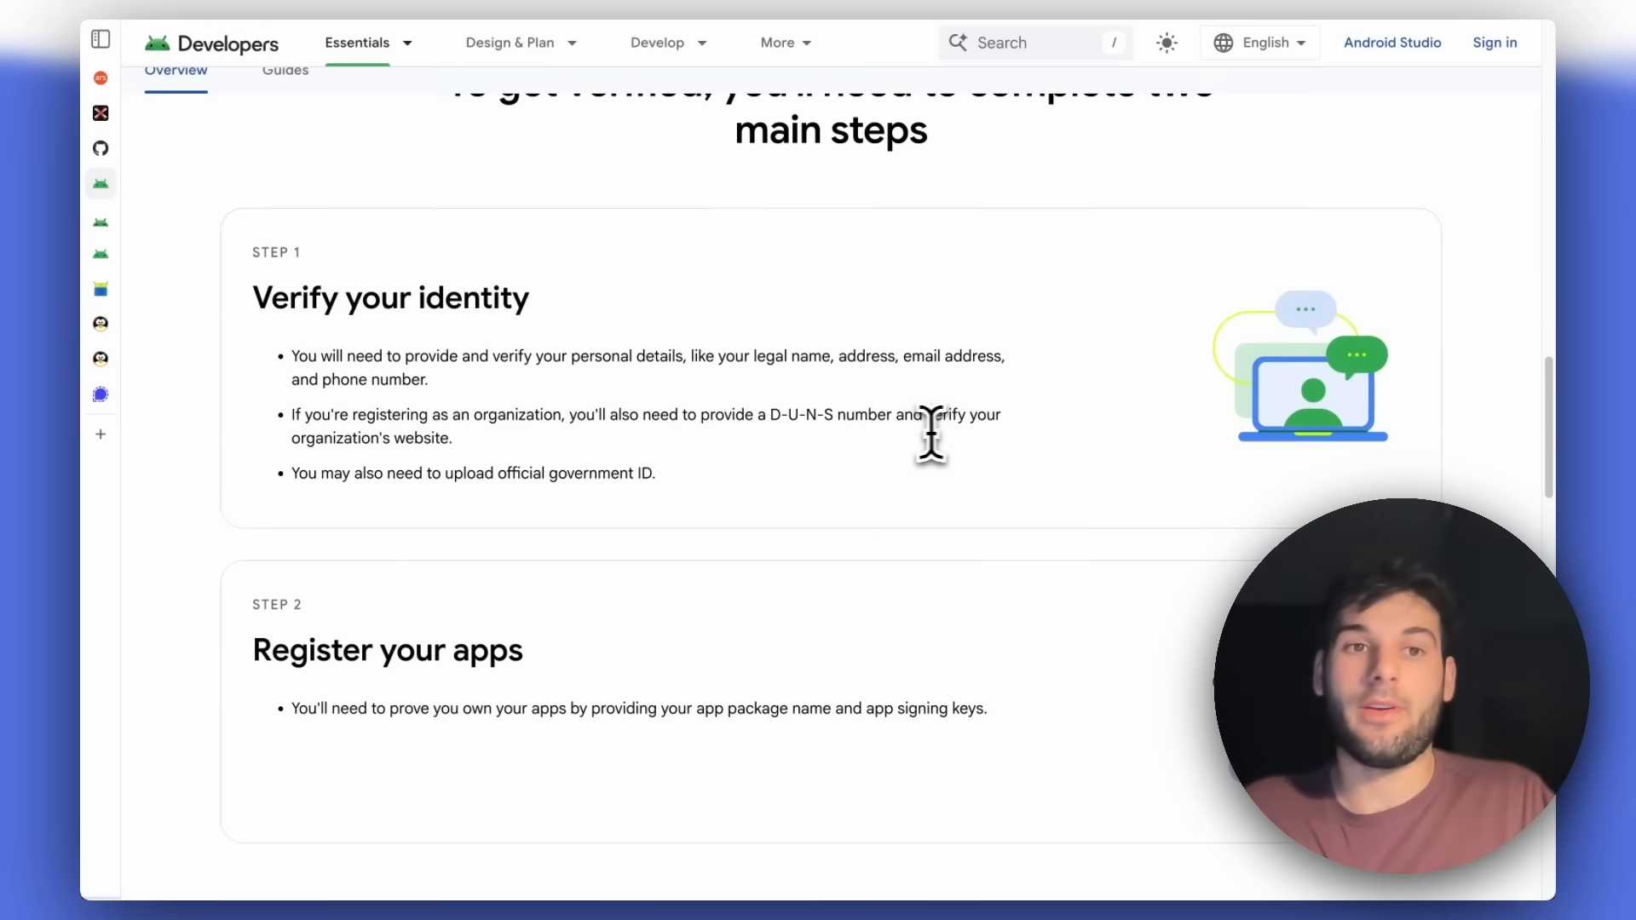
{"action": "mouse_move", "coordinate": [245, 317]}
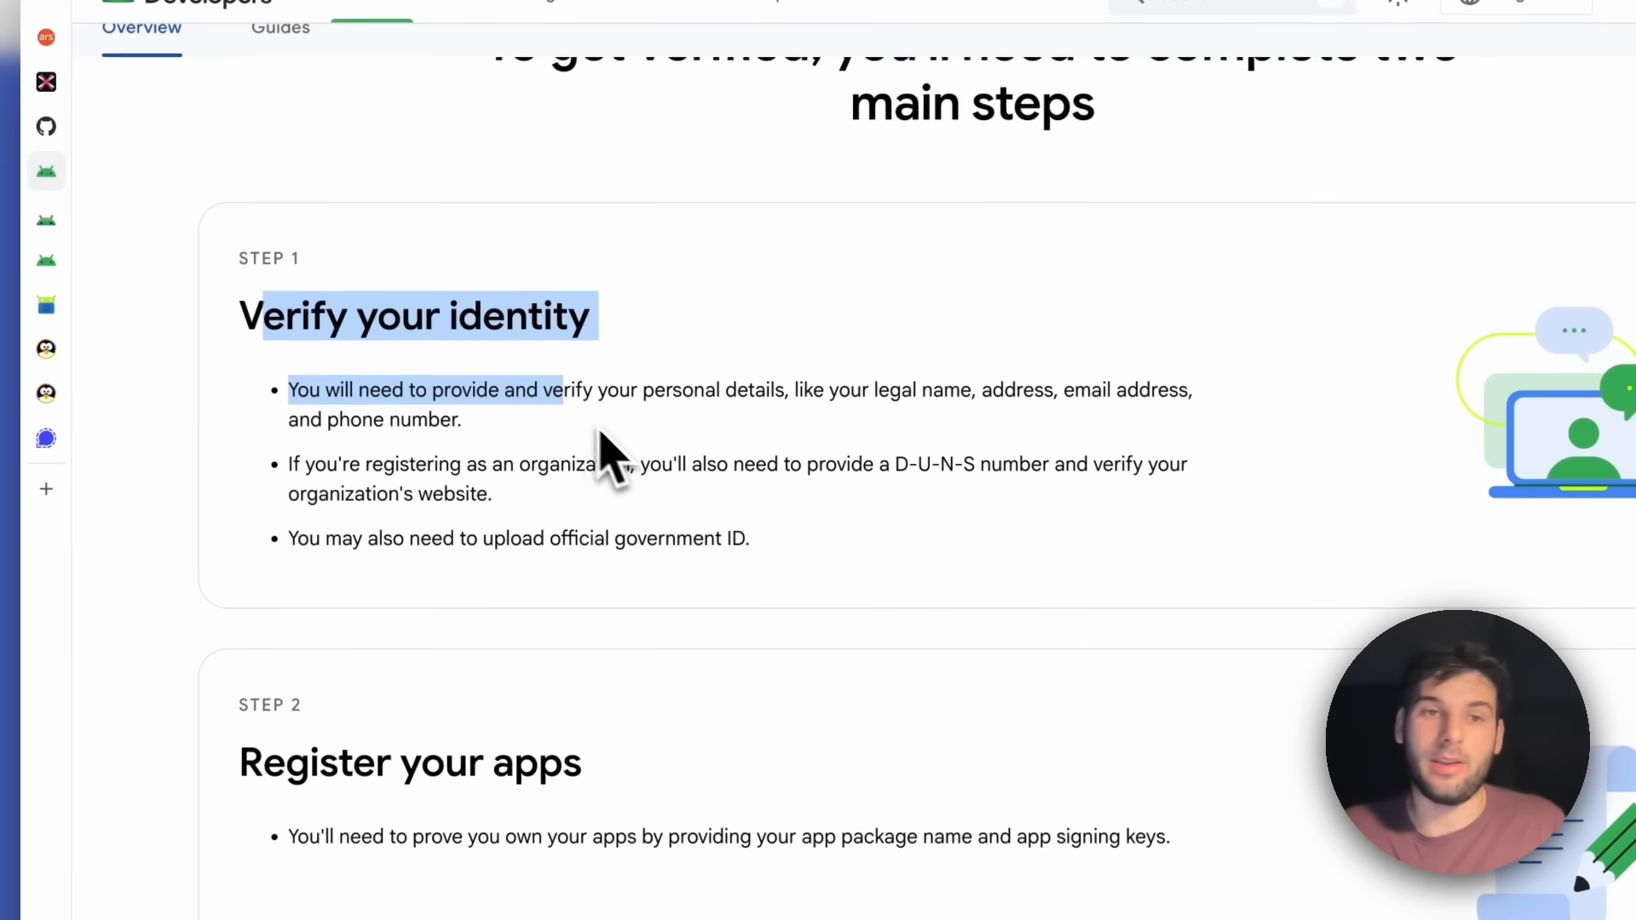
{"action": "scroll", "scroll_direction": "down", "scroll_amount": 3}
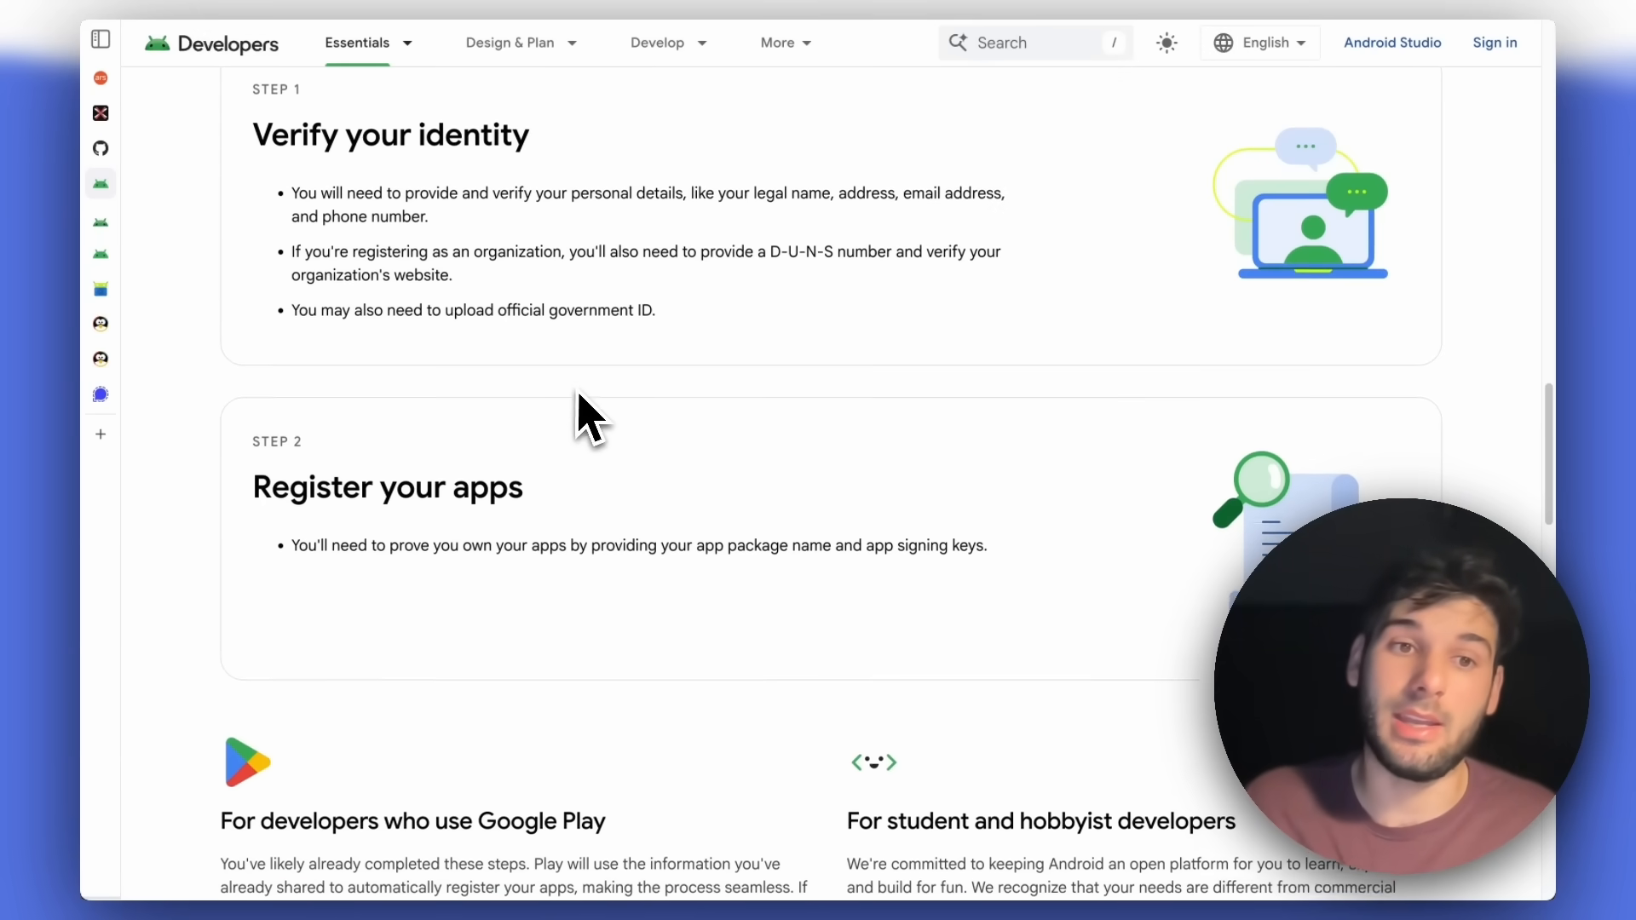
{"action": "scroll", "scroll_direction": "down", "scroll_amount": 3}
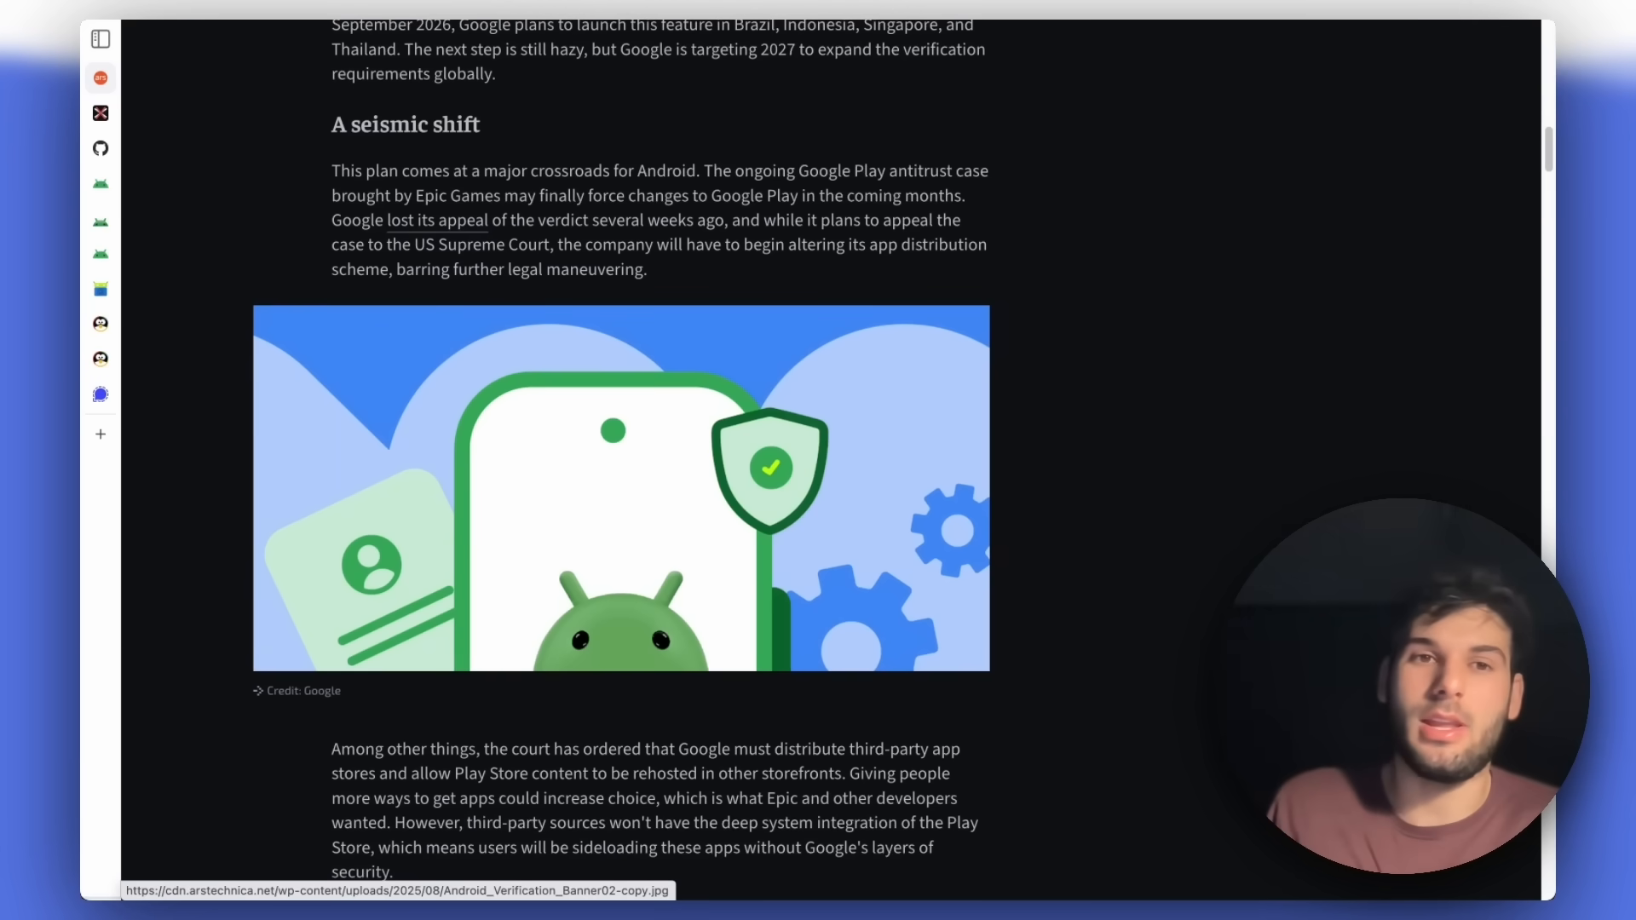
{"action": "scroll", "scroll_direction": "up", "scroll_amount": 3}
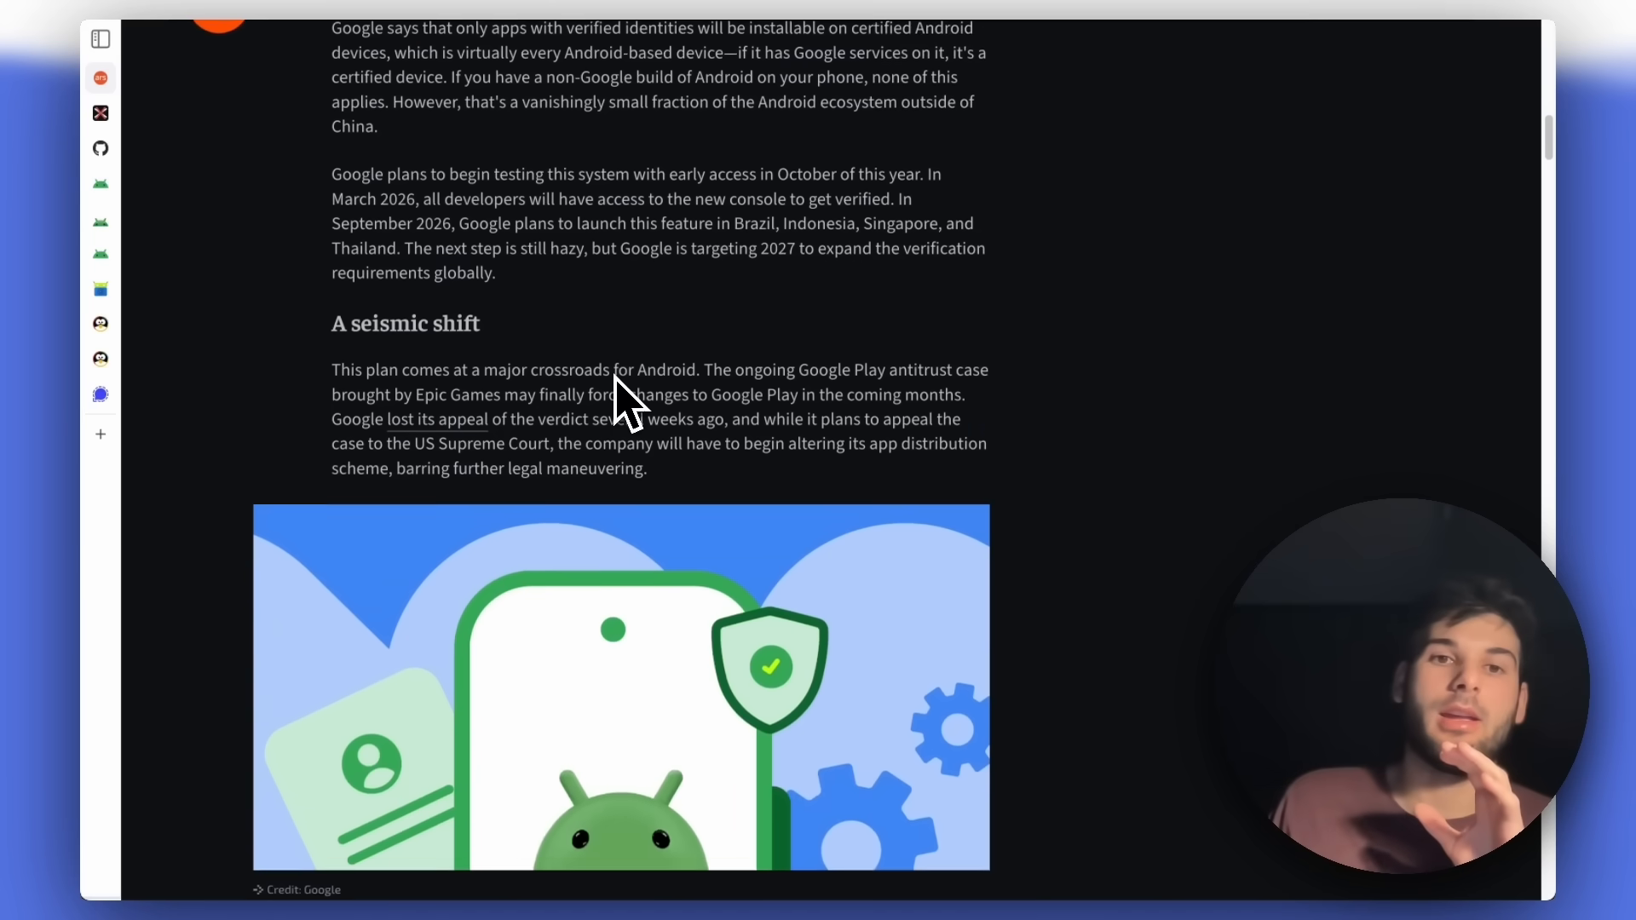
{"action": "scroll", "scroll_direction": "down", "scroll_amount": 3}
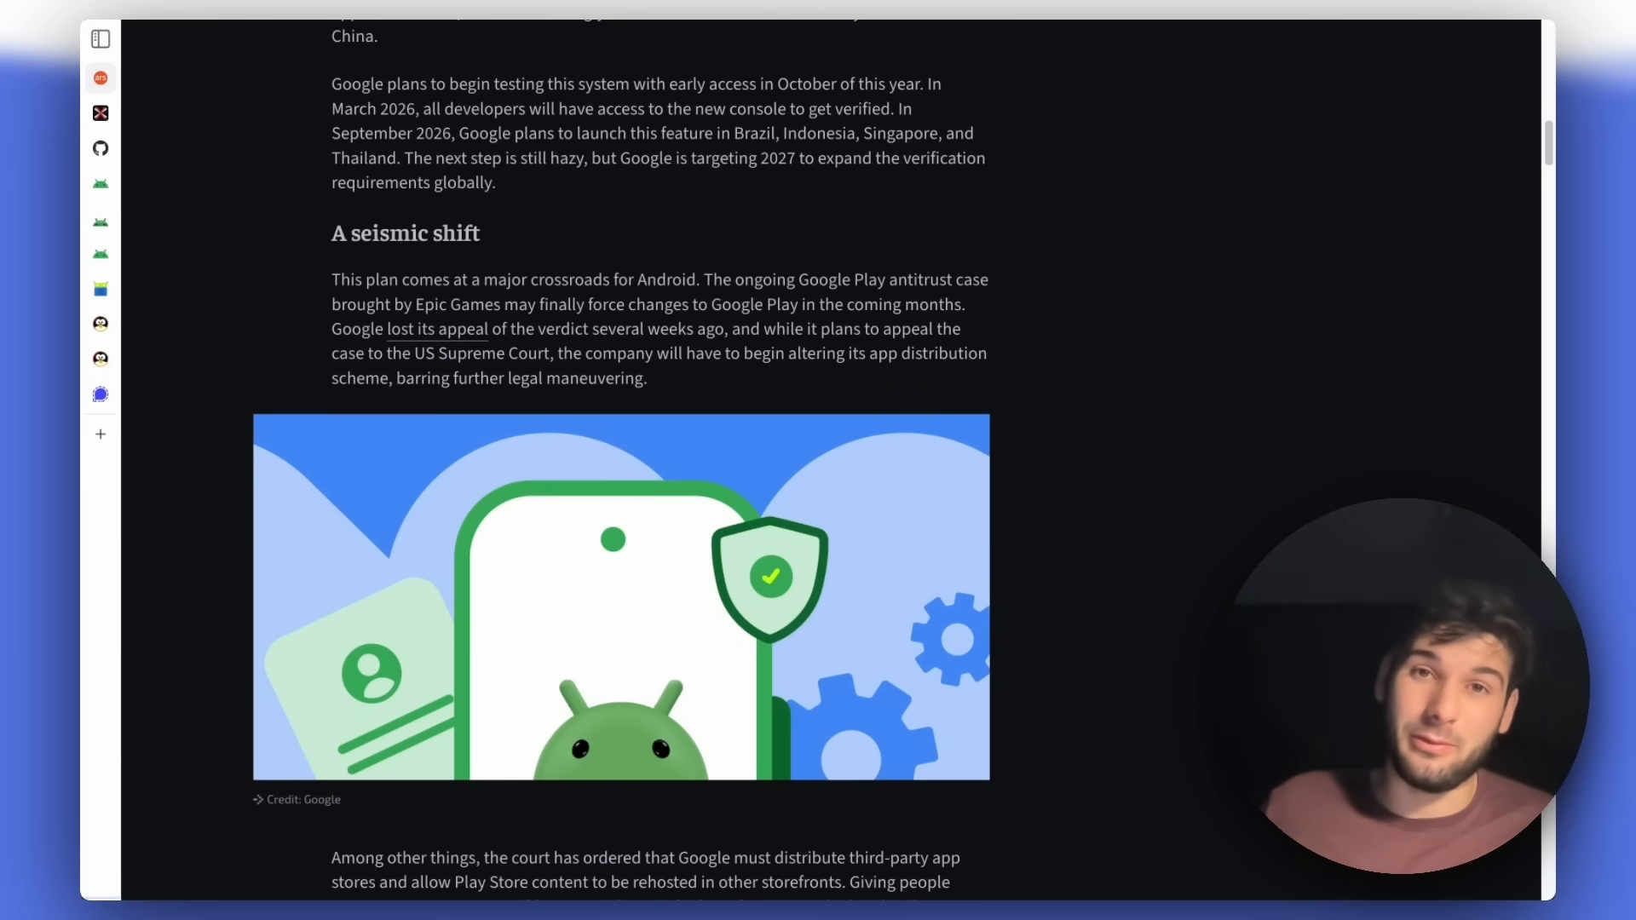
{"action": "scroll", "scroll_direction": "down", "scroll_amount": 3}
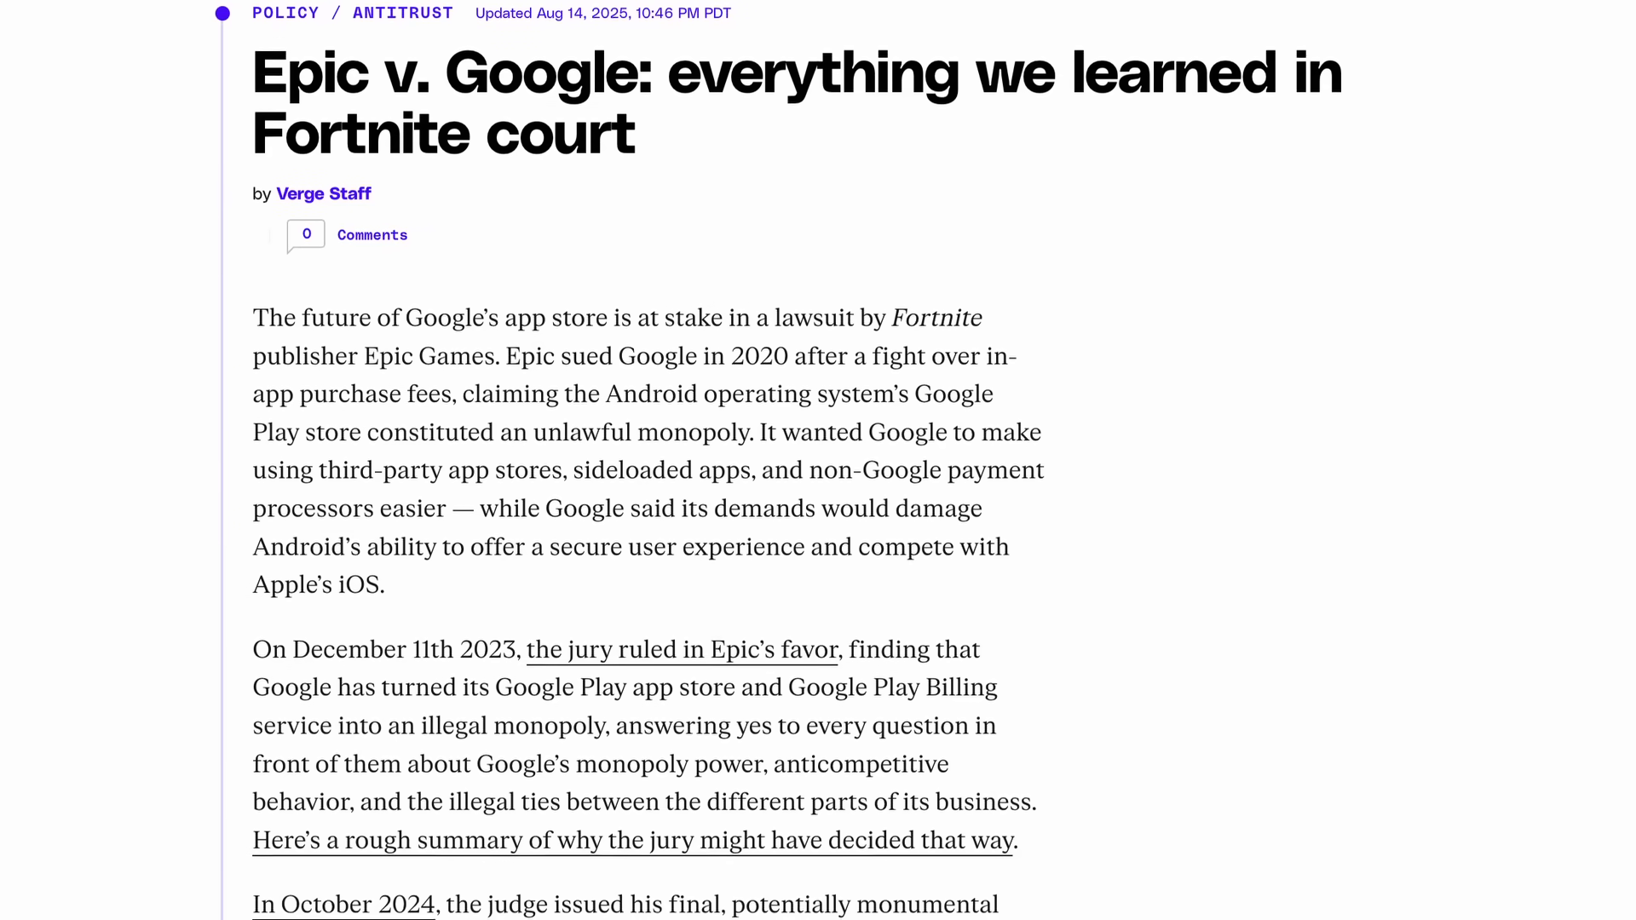
Scroll The Verge's Epic v. Google article to the jury verdict and October 2024 ruling paragraphs.
{"action": "scroll", "scroll_direction": "down", "scroll_amount": 3}
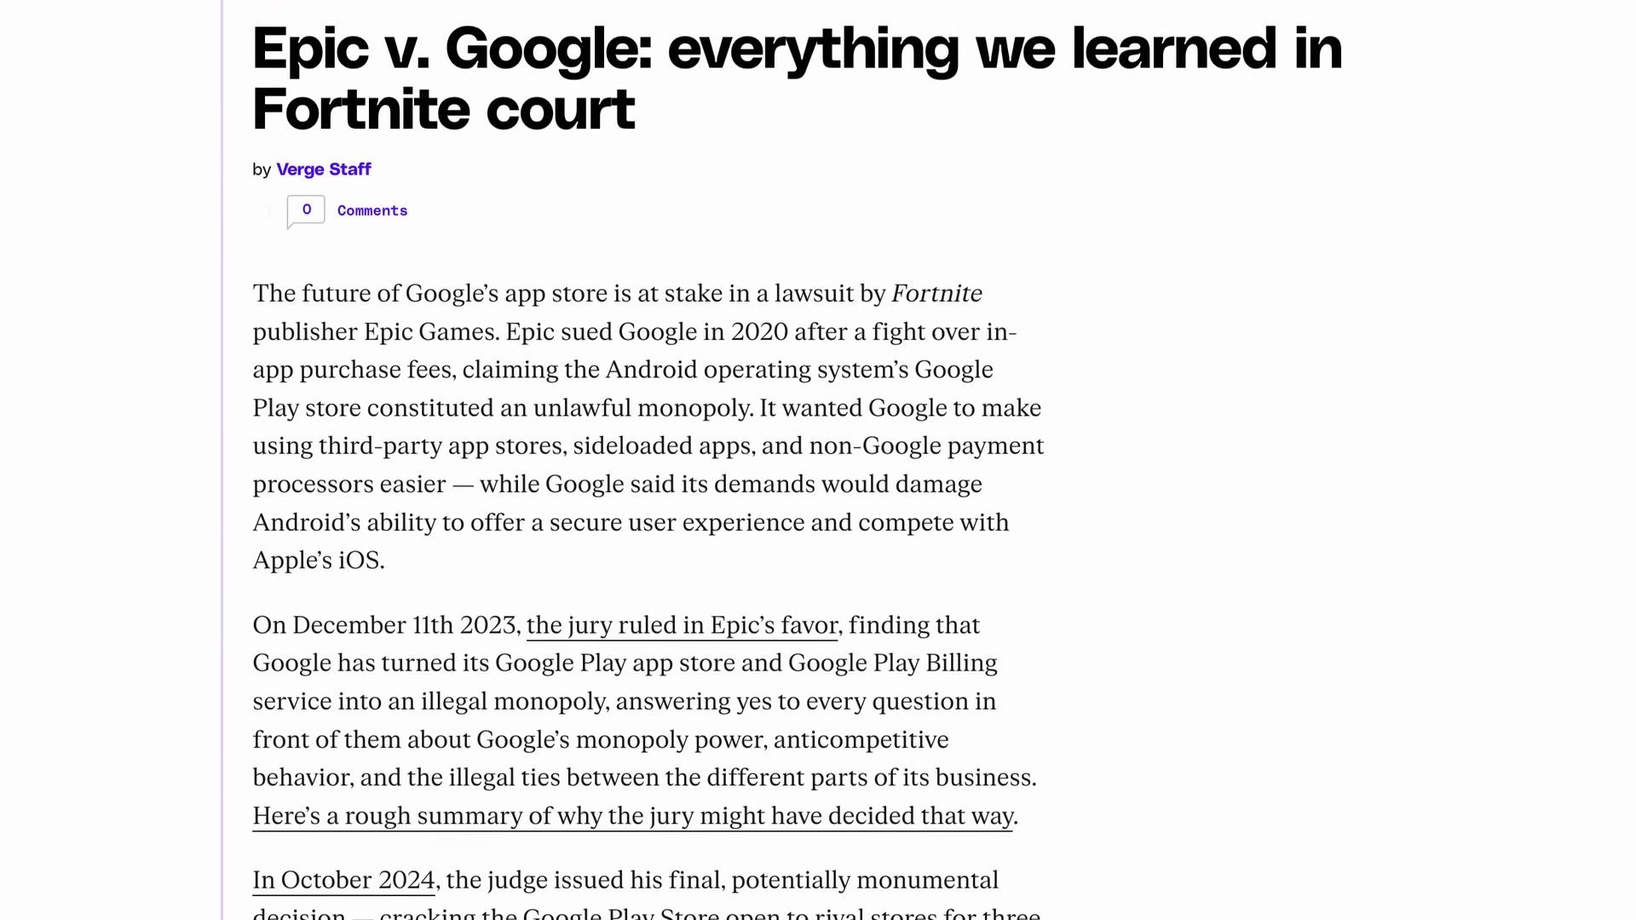
{"action": "scroll", "scroll_direction": "down", "scroll_amount": 3}
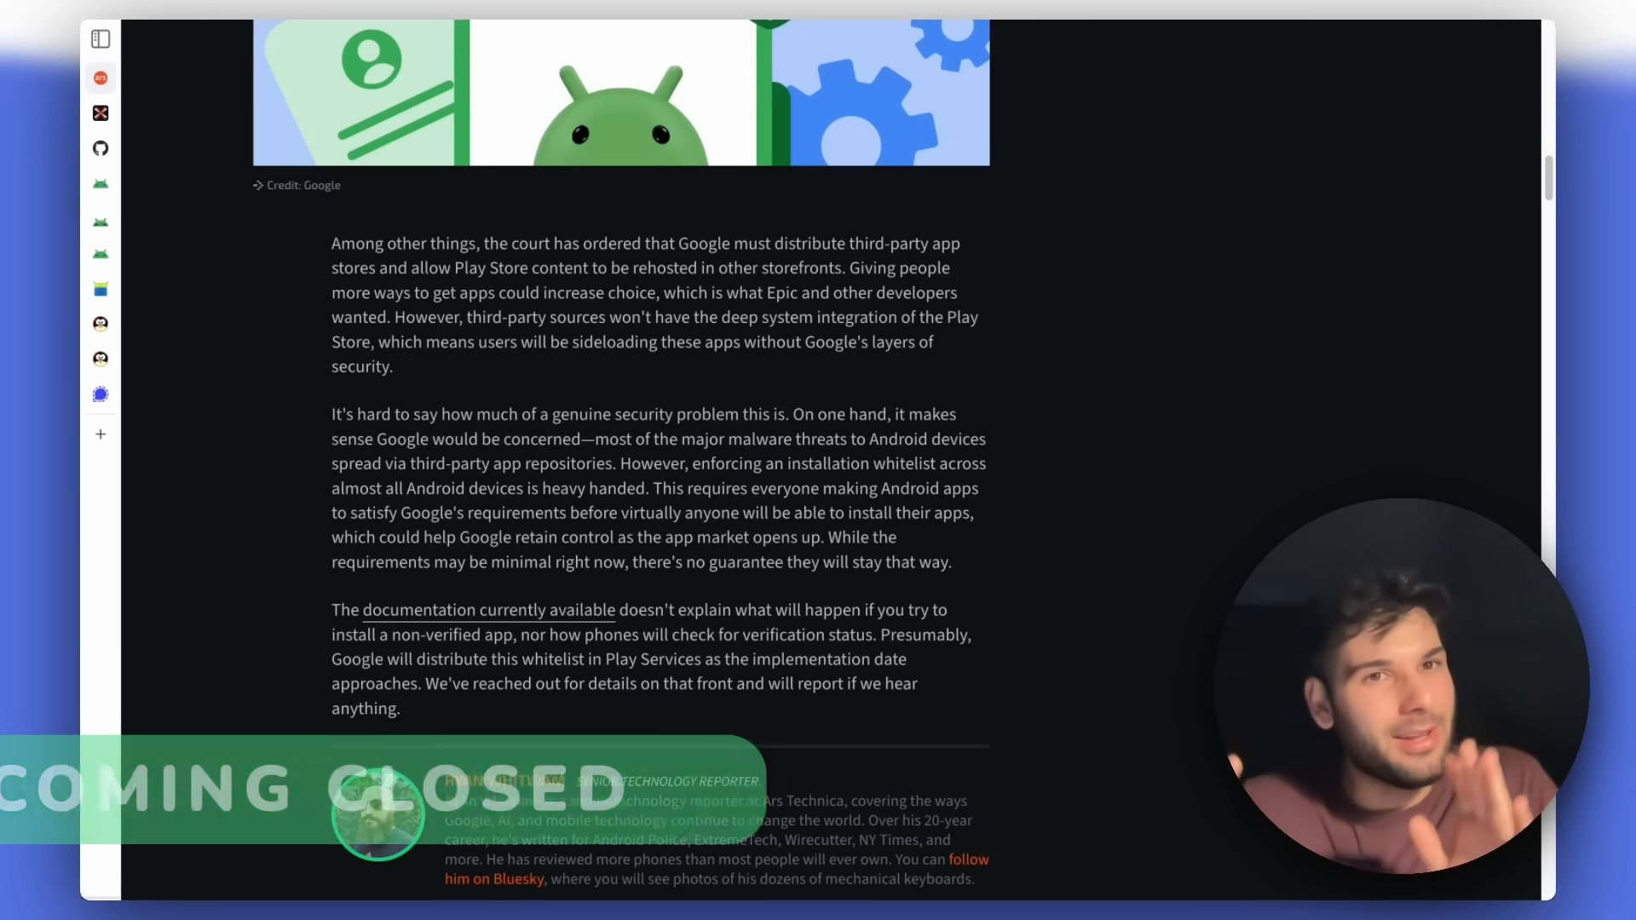
Scroll the Ars Technica article to its closing paragraphs on third-party app stores.
{"action": "scroll", "scroll_direction": "up", "scroll_amount": 3}
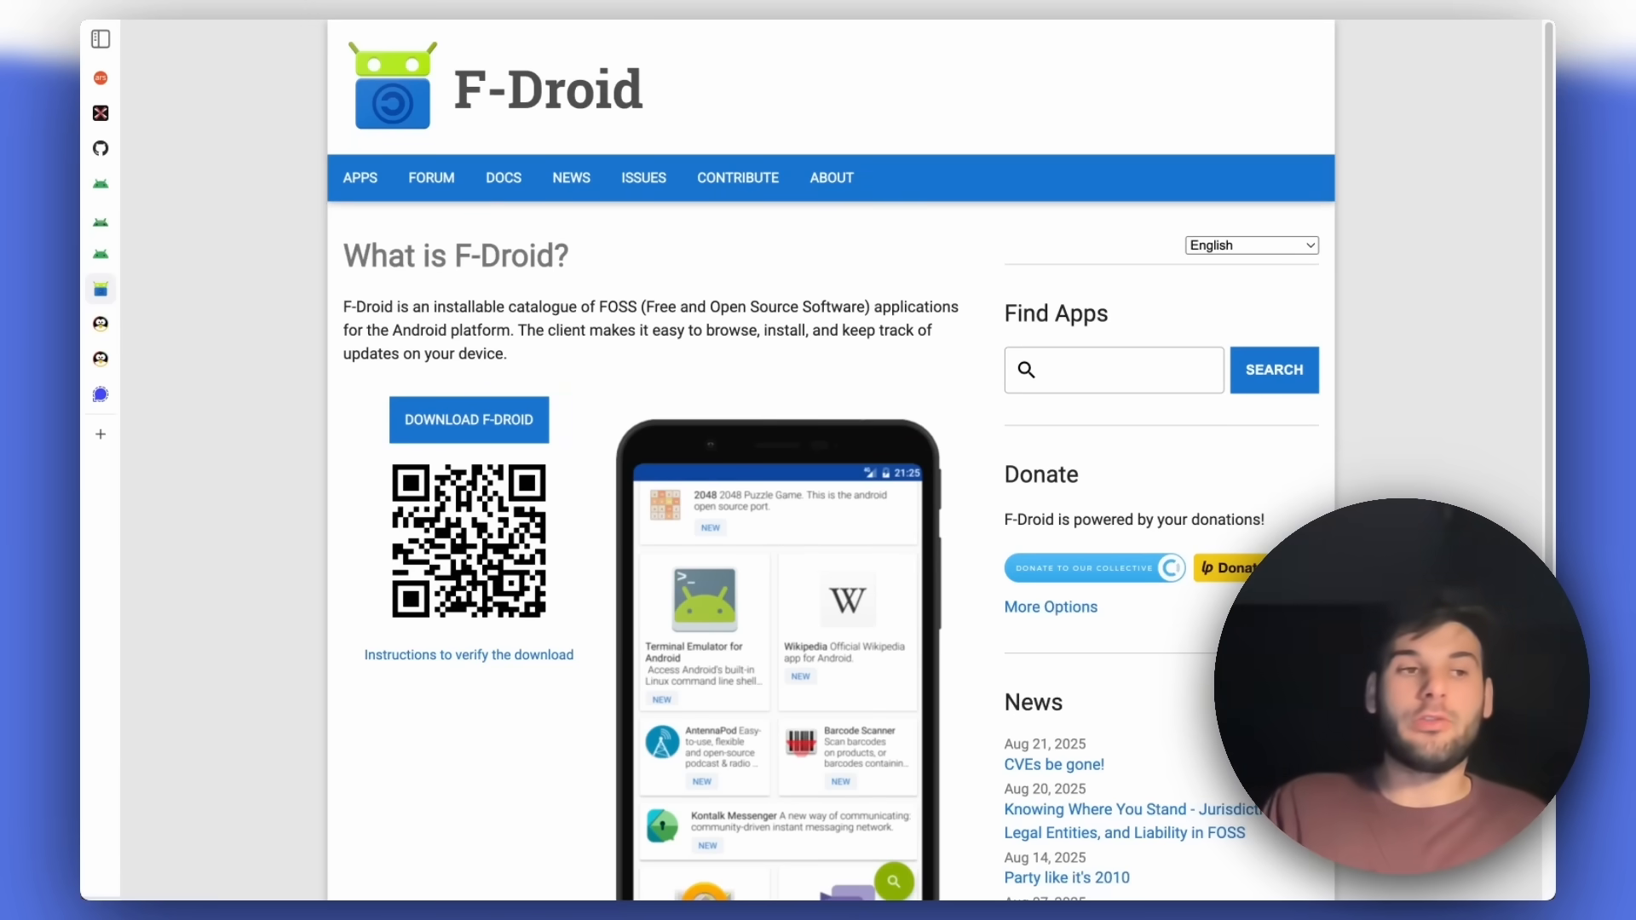
{"action": "mouse_move", "coordinate": [175, 280]}
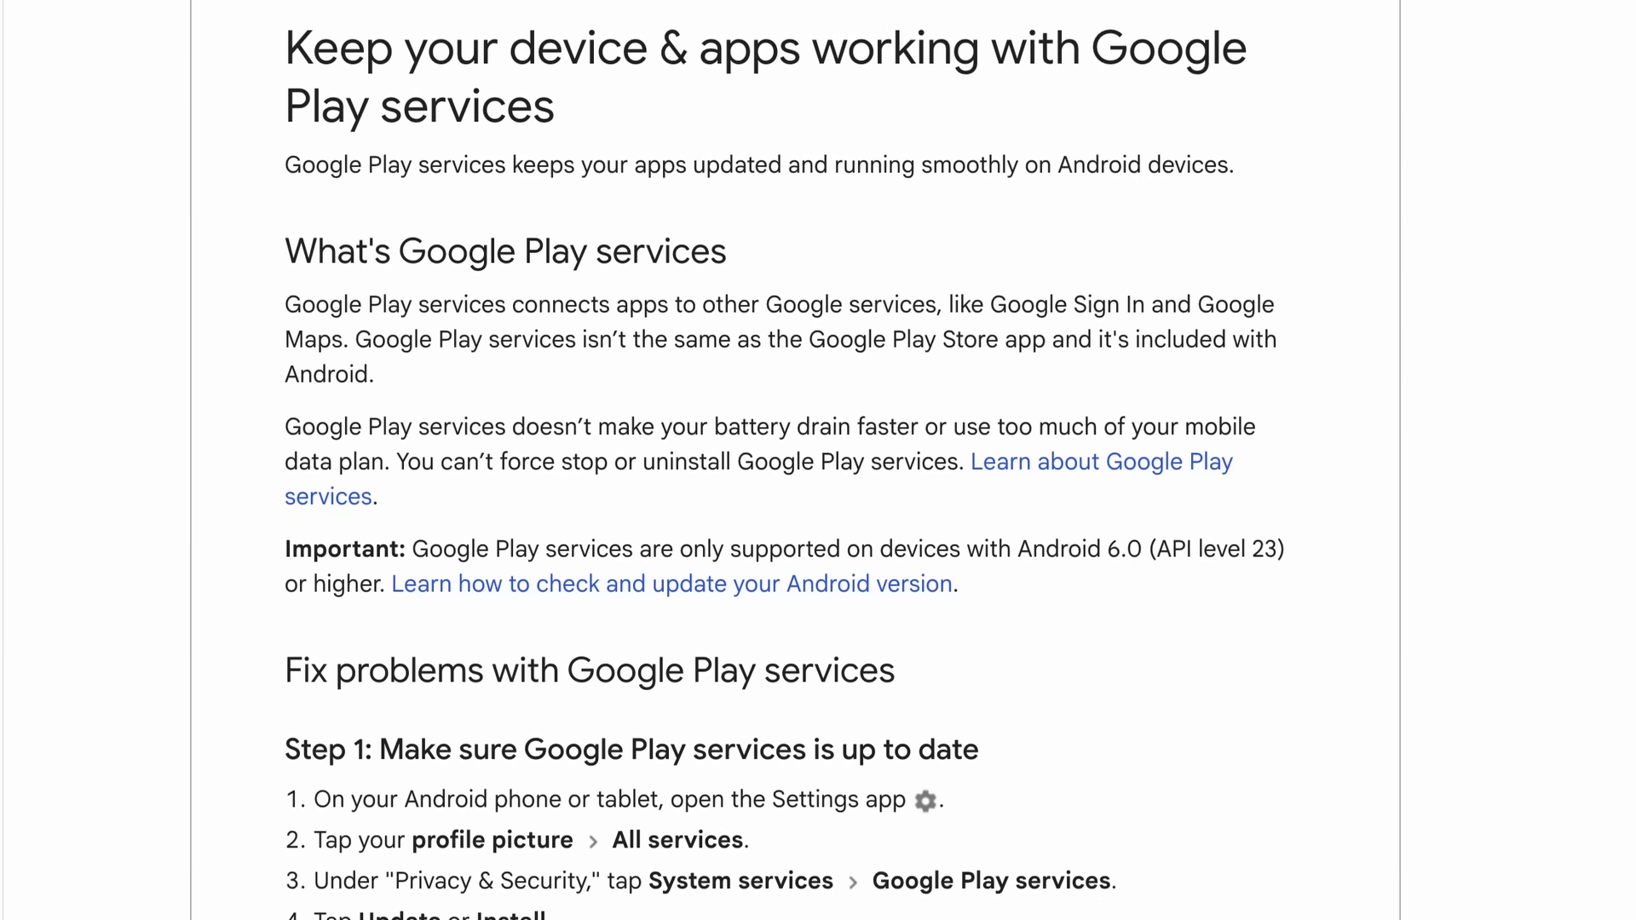
Scroll the Google Play services help article explaining what it is and how to fix problems.
{"action": "scroll", "scroll_direction": "down", "scroll_amount": 3}
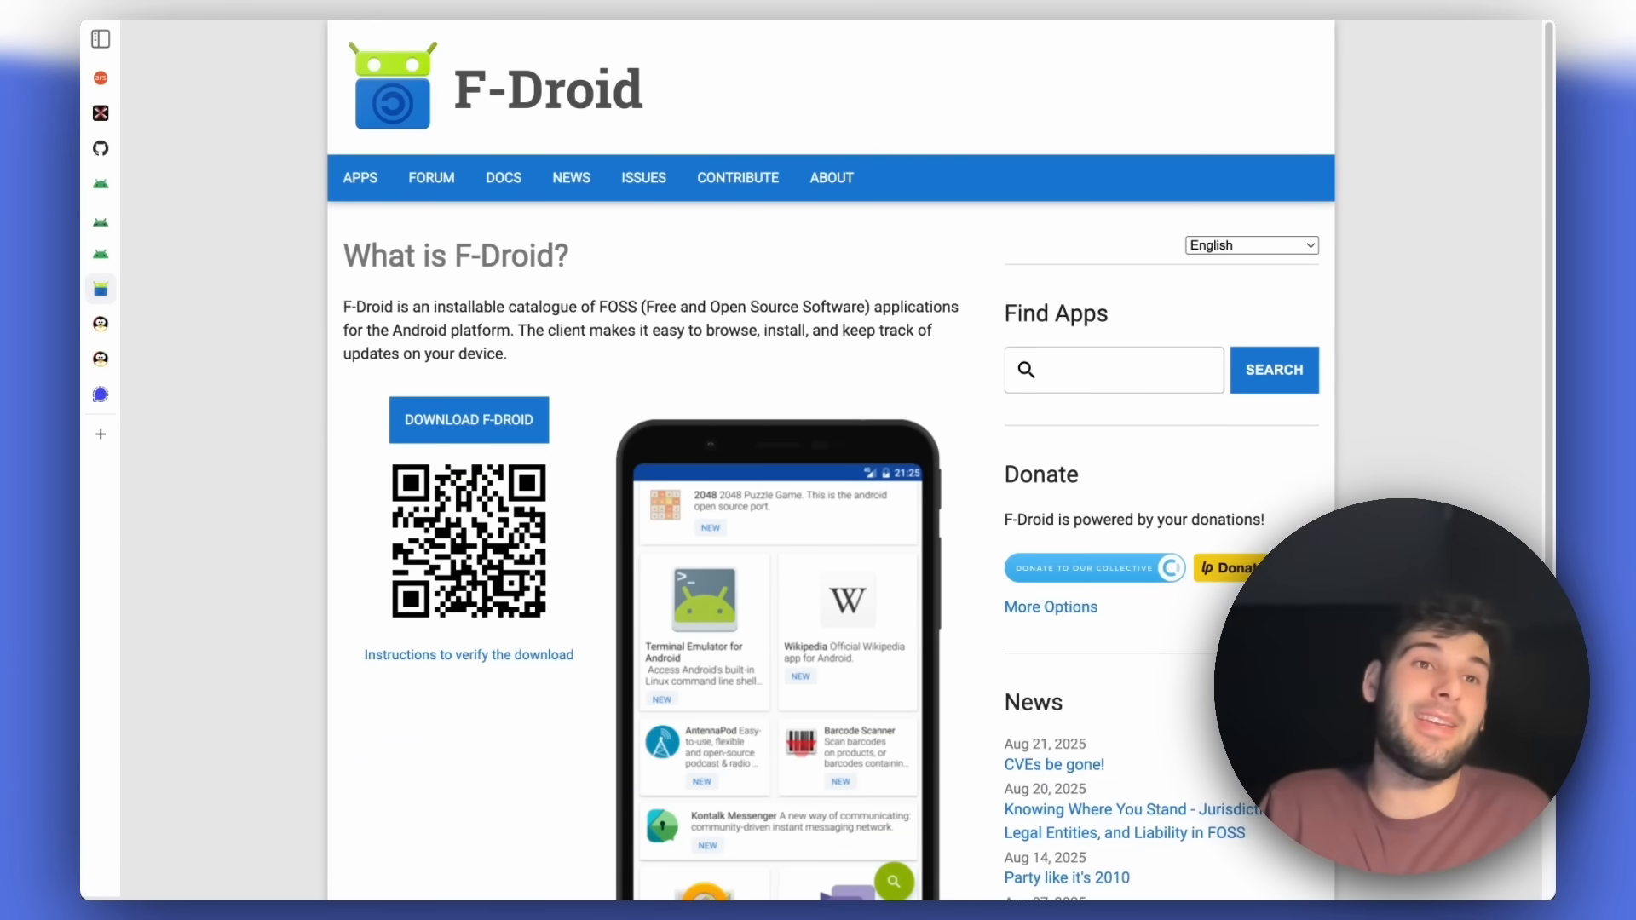
{"action": "mouse_move", "coordinate": [371, 392]}
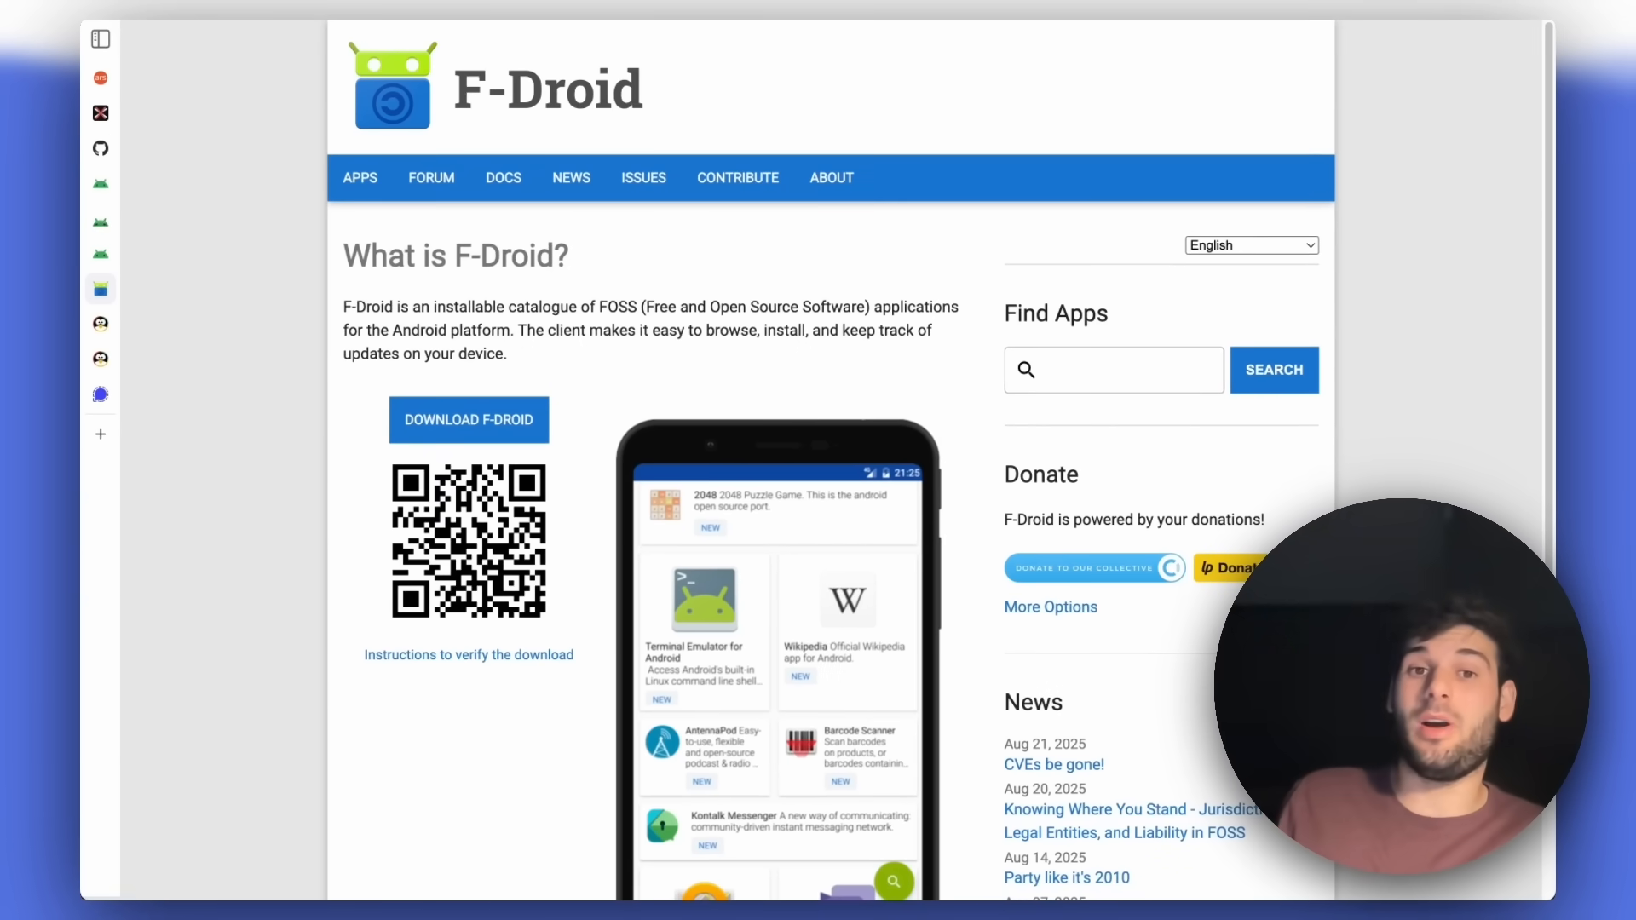
{"action": "mouse_move", "coordinate": [624, 344]}
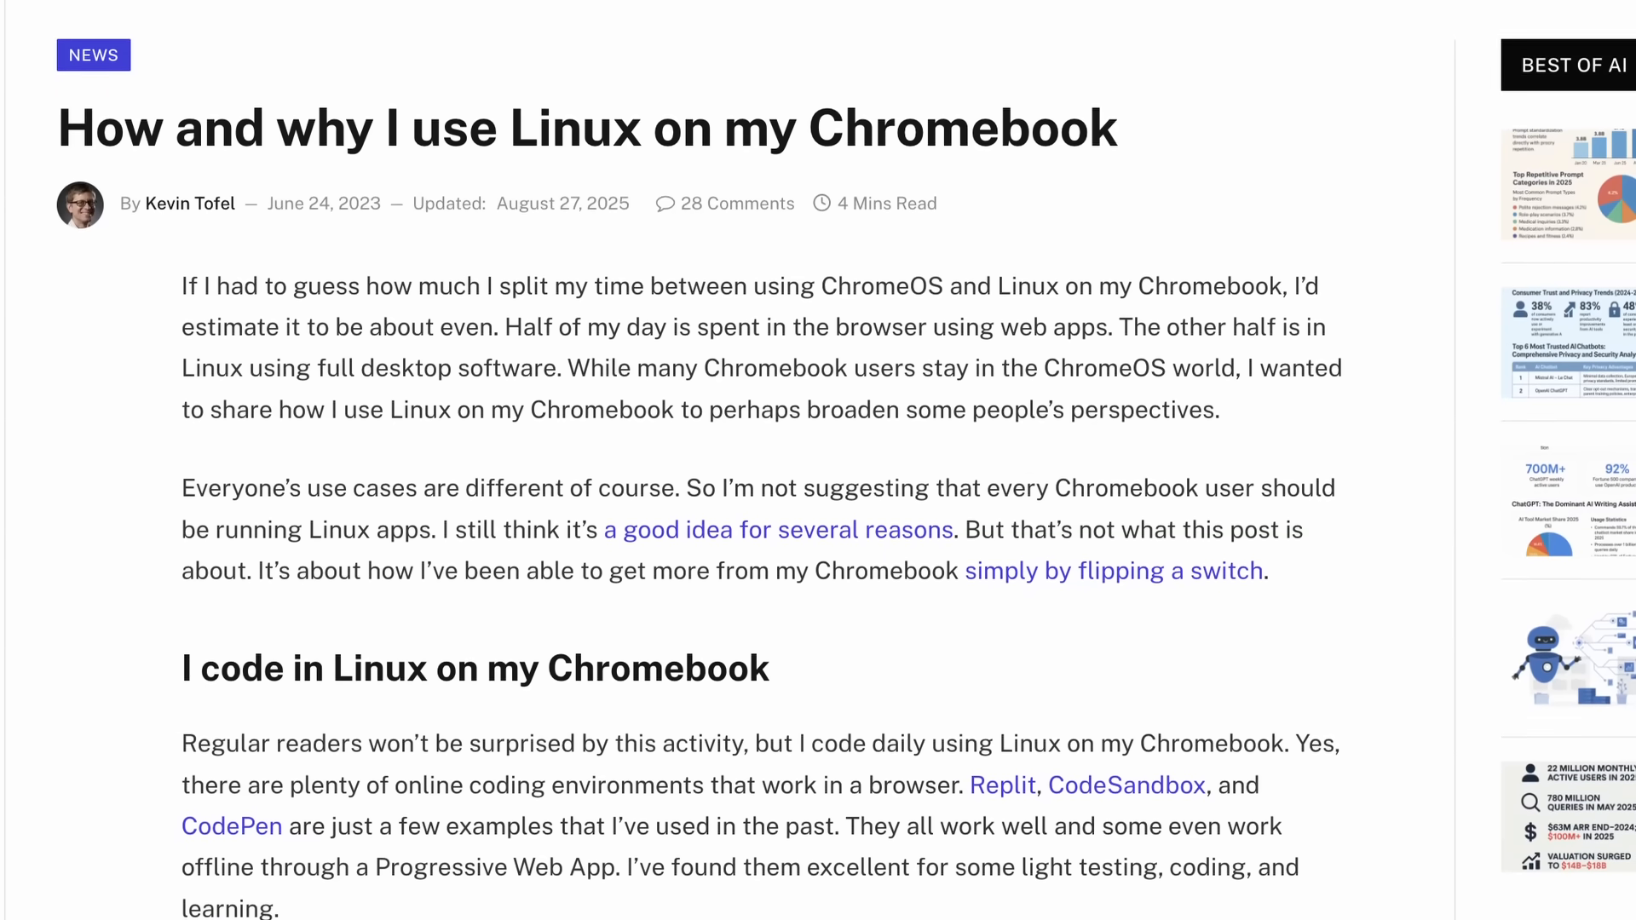
Scroll through the 'How and why I use Linux on my Chromebook' article.
{"action": "scroll", "scroll_direction": "down", "scroll_amount": 3}
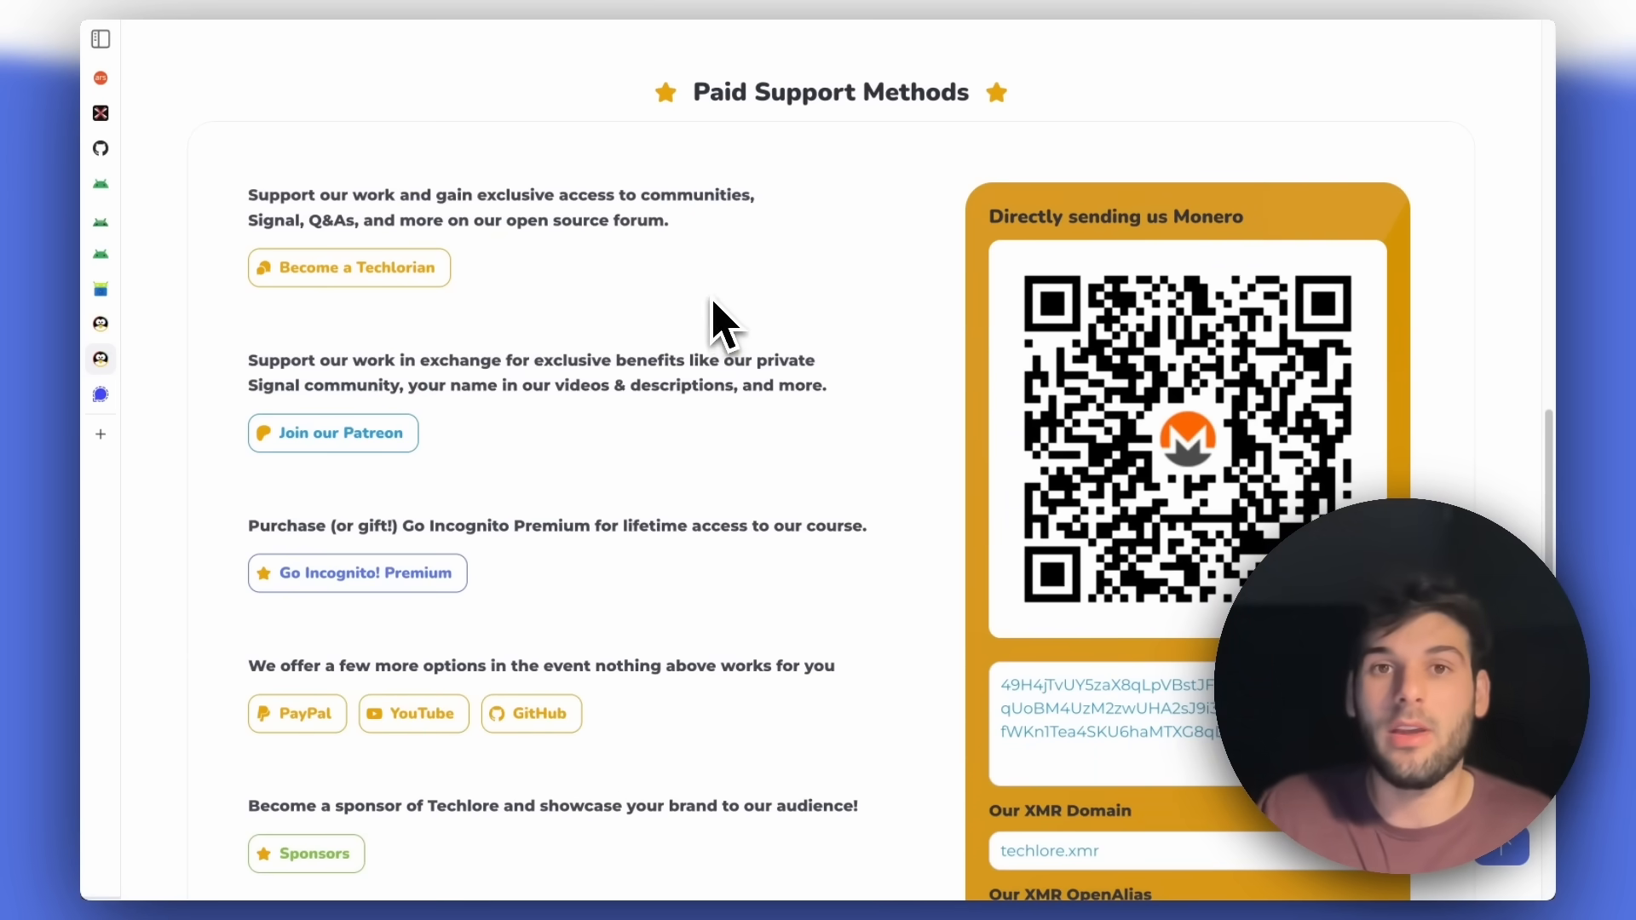
Scroll the Techlore support page up from Paid Support Methods to the free support section.
{"action": "scroll", "scroll_direction": "up", "scroll_amount": 3}
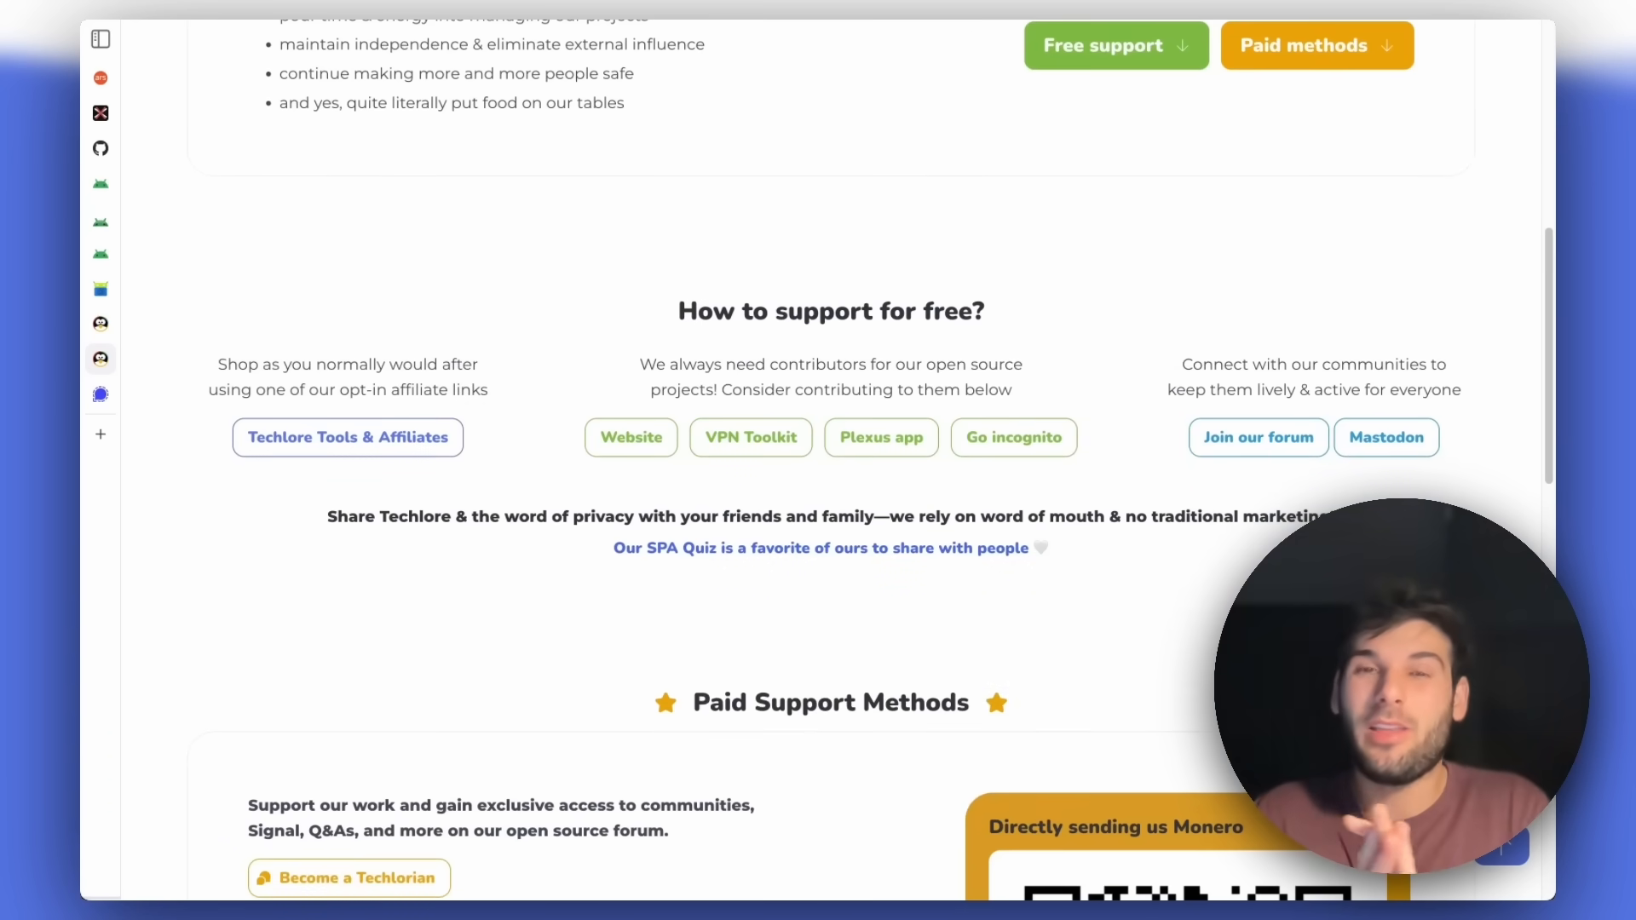